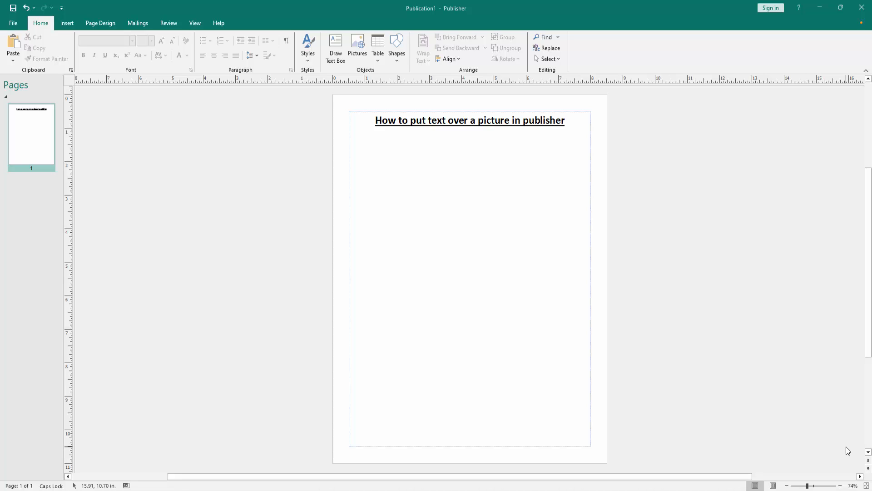
mouse_move(80, 75)
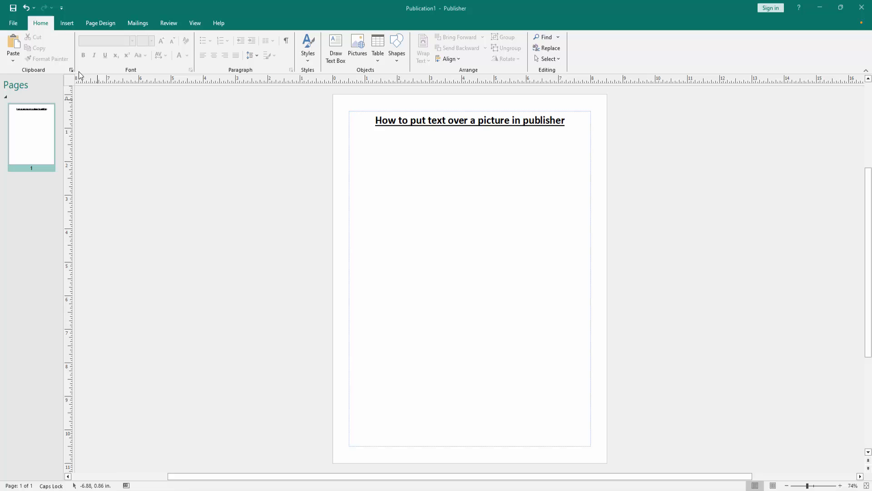
Show the Insert ribbon tools for adding pictures and objects
click(67, 23)
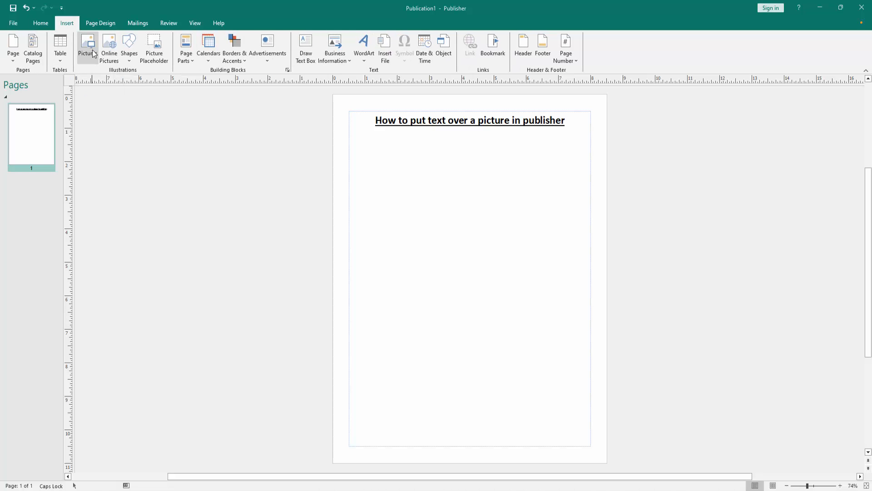
Insert the leafy tree photo IMG_5362 from work (E:) > picture below the heading
click(87, 47)
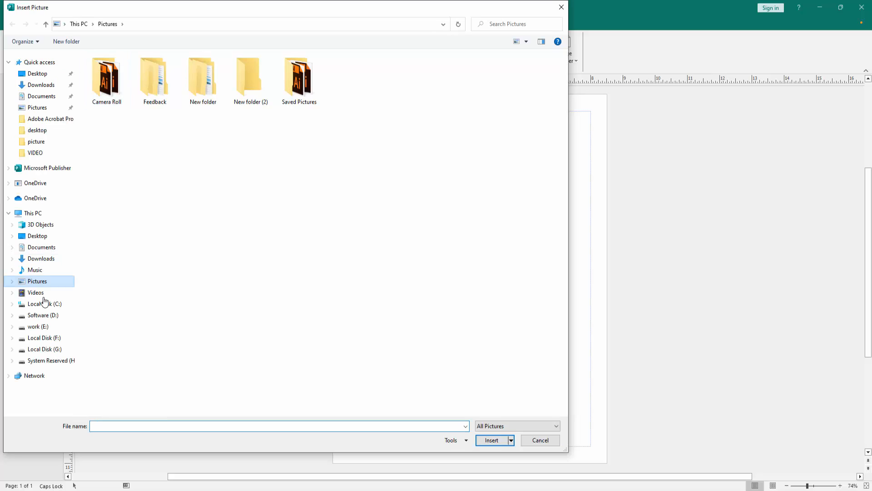
click(37, 326)
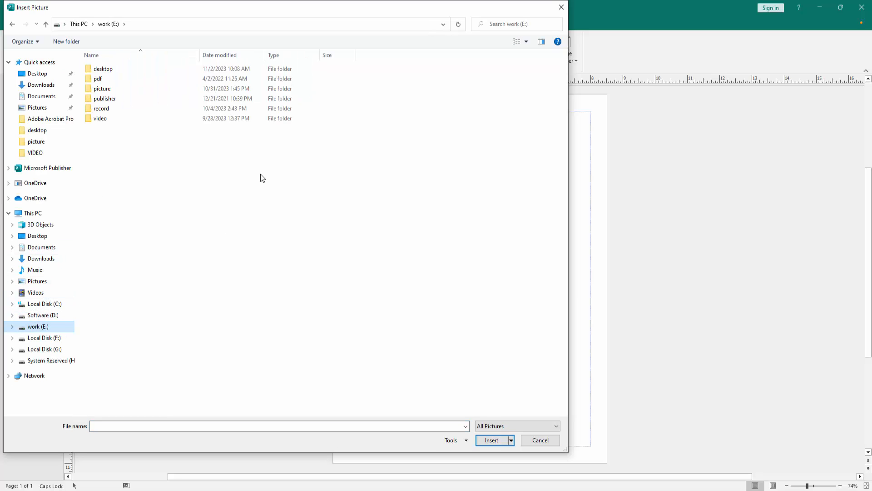
double_click(101, 89)
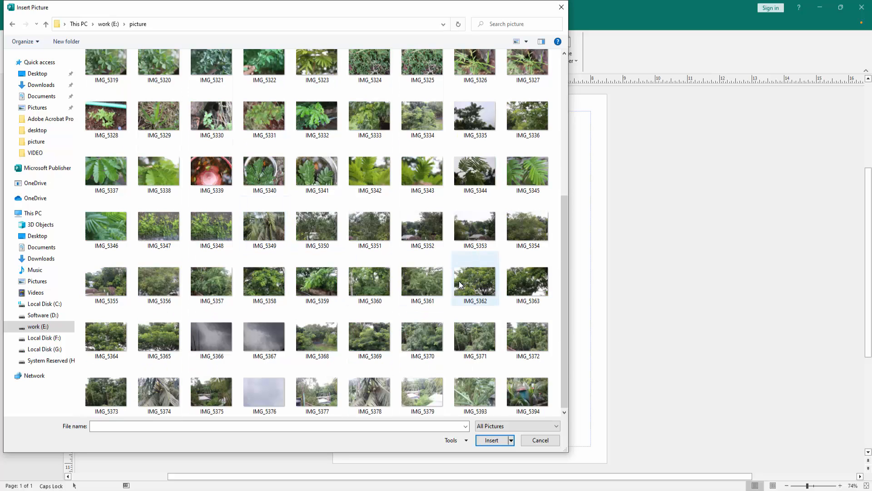
click(491, 440)
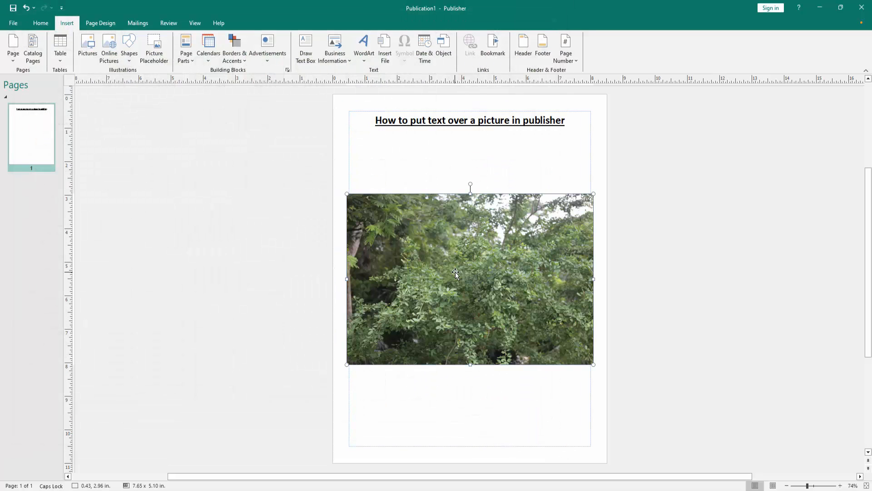
click(455, 273)
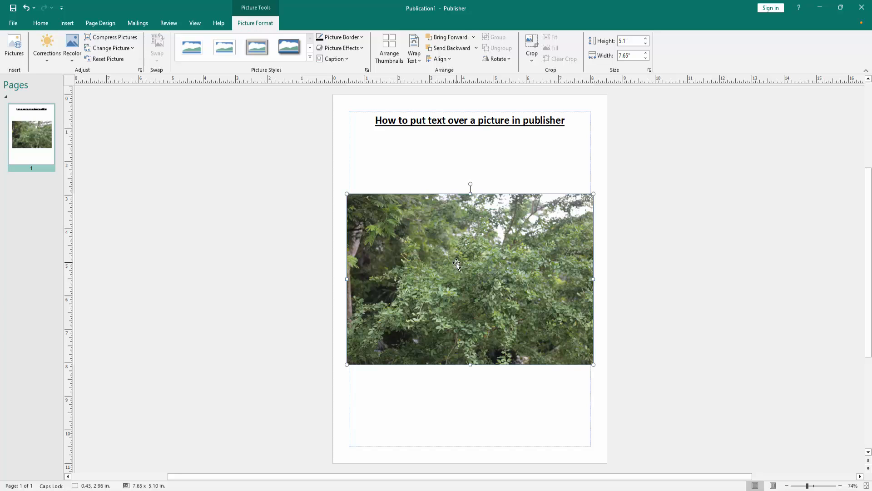
click(327, 196)
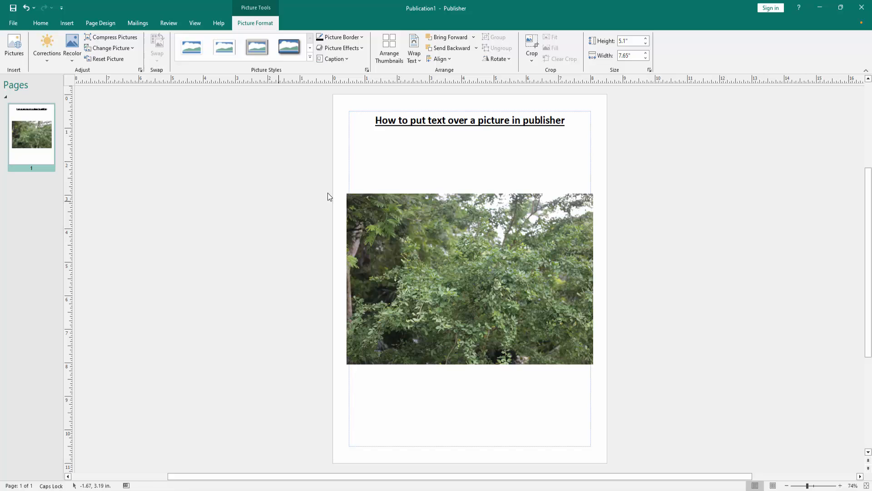
click(469, 278)
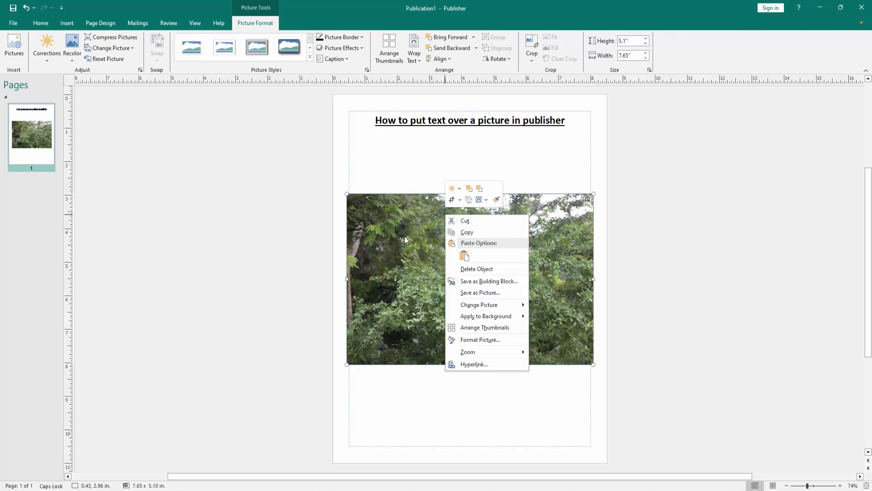
click(66, 23)
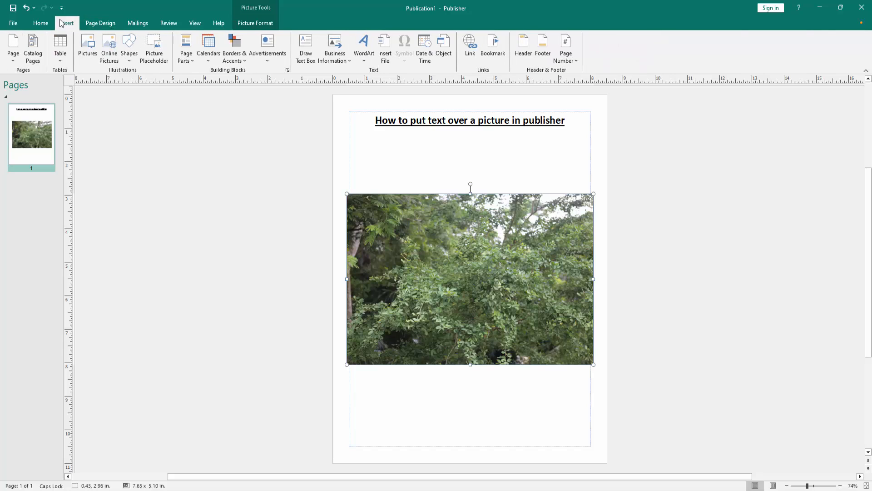
mouse_move(305, 45)
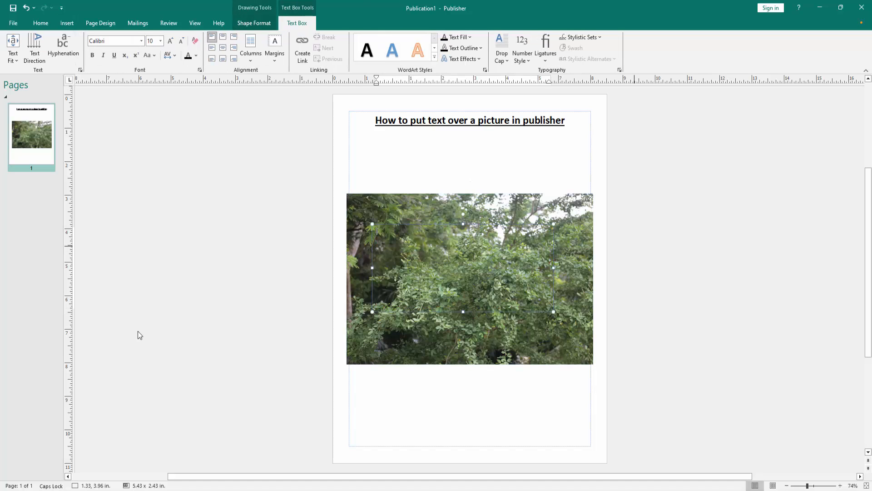
Fill the text box over the photo with 'How to put text over a picture in publisher', repeated
text(How to put text over a picture in publisher)
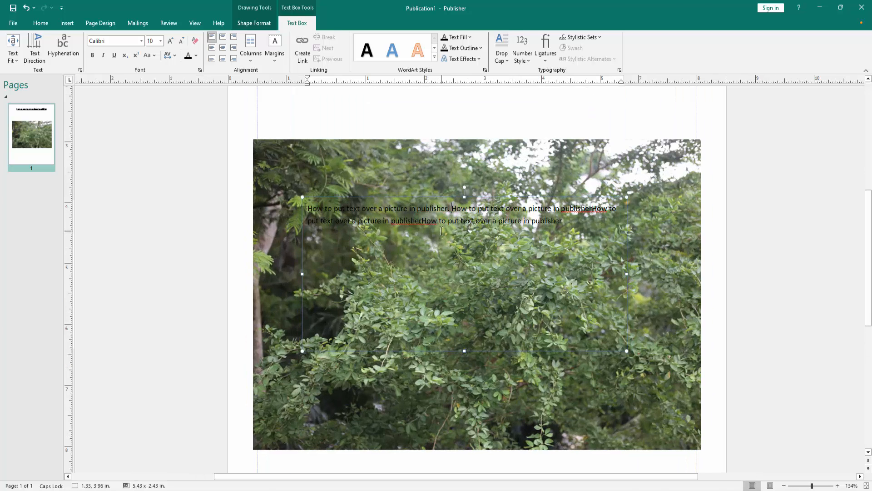
mouse_move(592, 209)
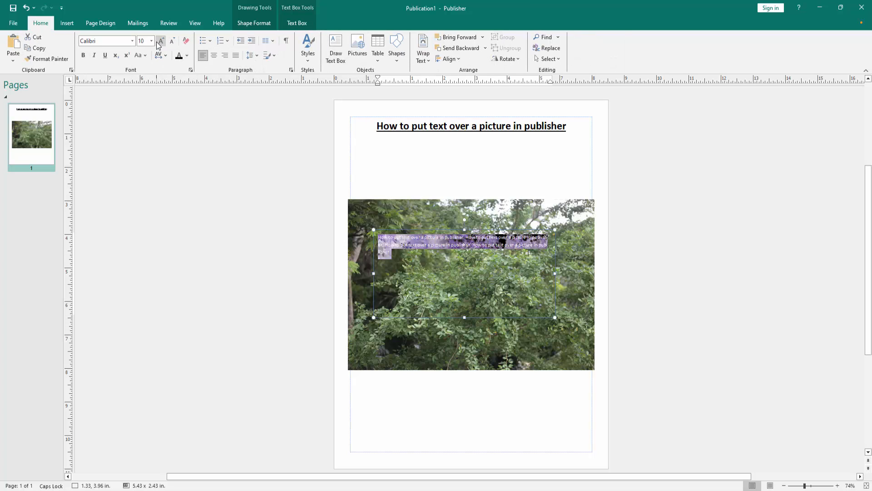
Grow the overlay text to 20 pt in white and deselect to view the result
click(161, 41)
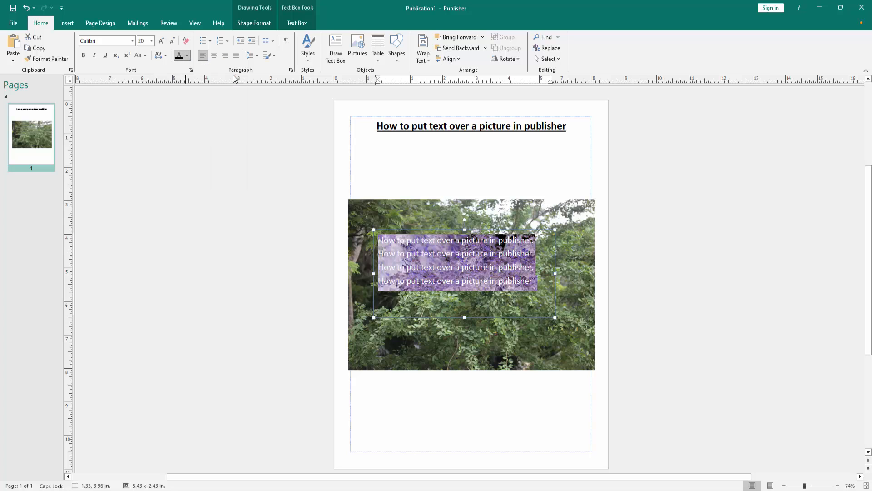
click(301, 243)
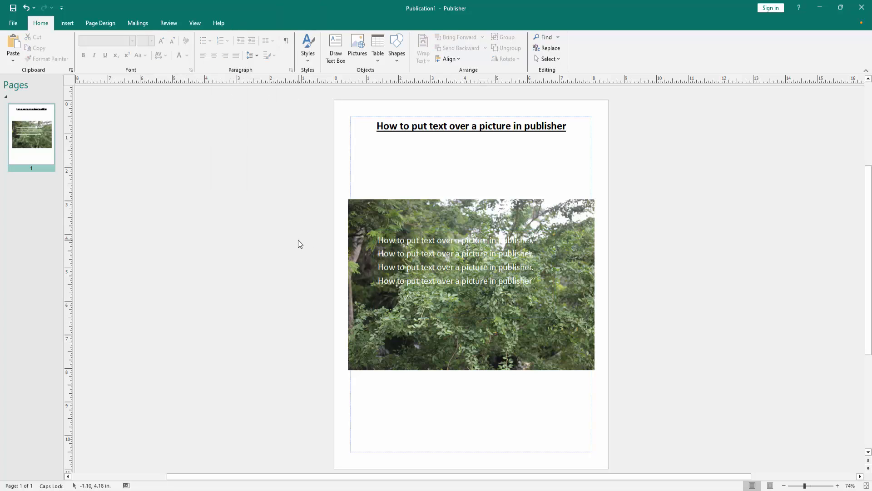